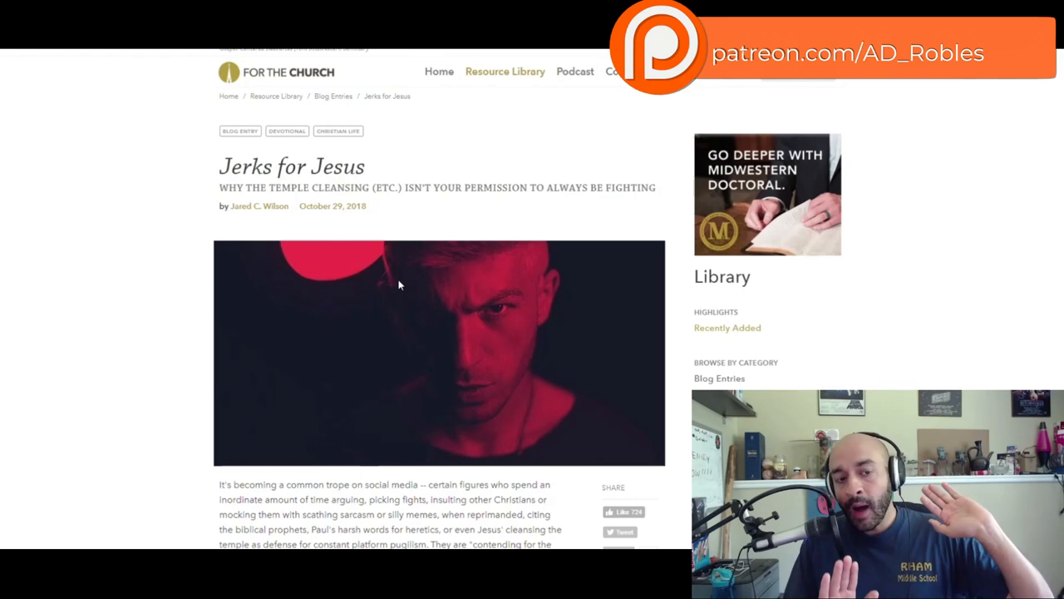
{"action": "mouse_move", "coordinate": [368, 115]}
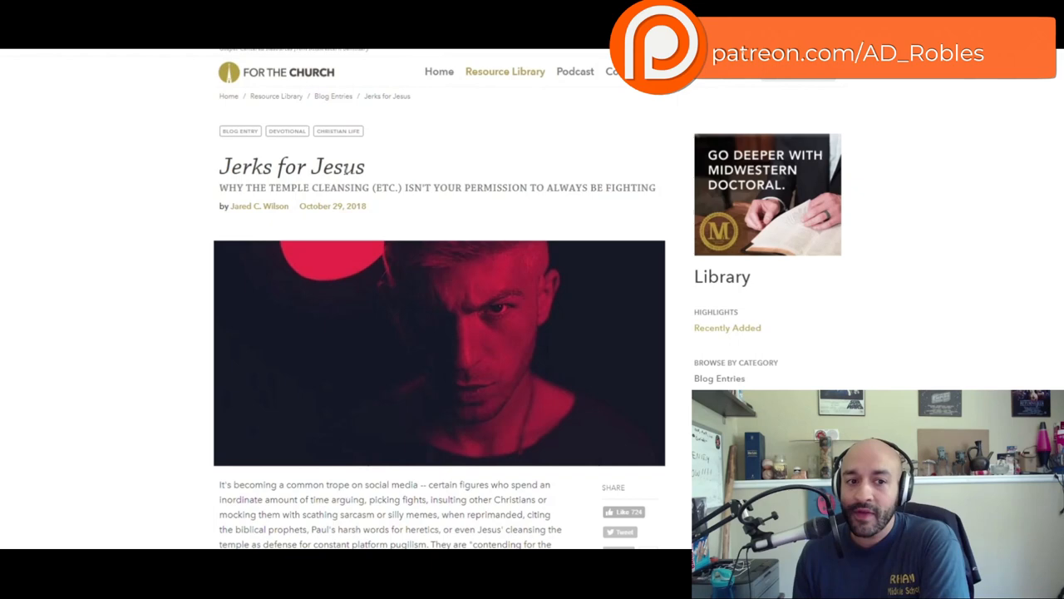
{"action": "scroll", "scroll_direction": "down", "scroll_amount": 3}
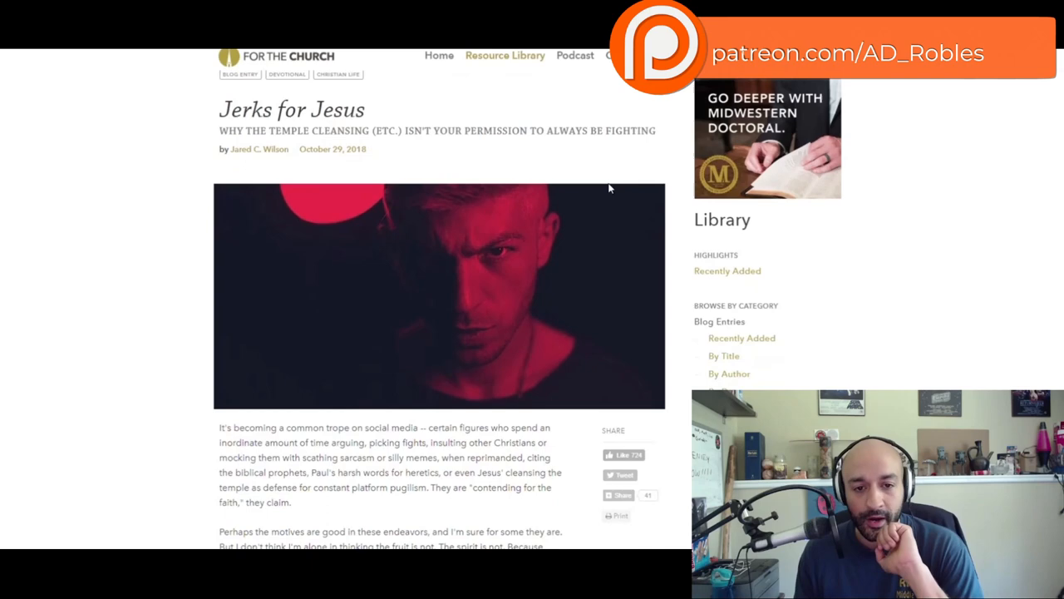
{"action": "scroll", "scroll_direction": "down", "scroll_amount": 3}
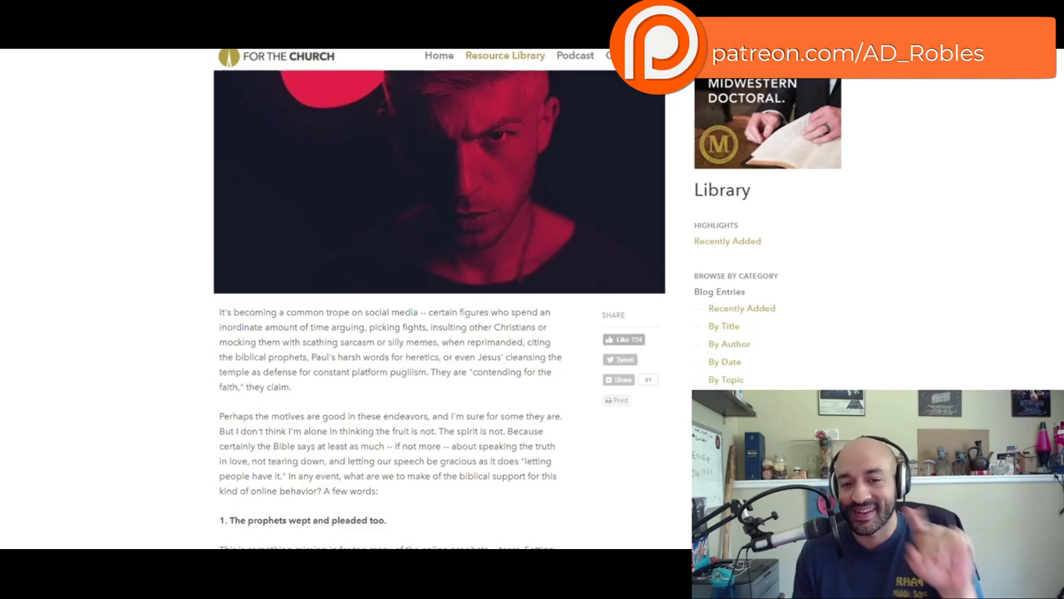
{"action": "scroll", "scroll_direction": "down", "scroll_amount": 3}
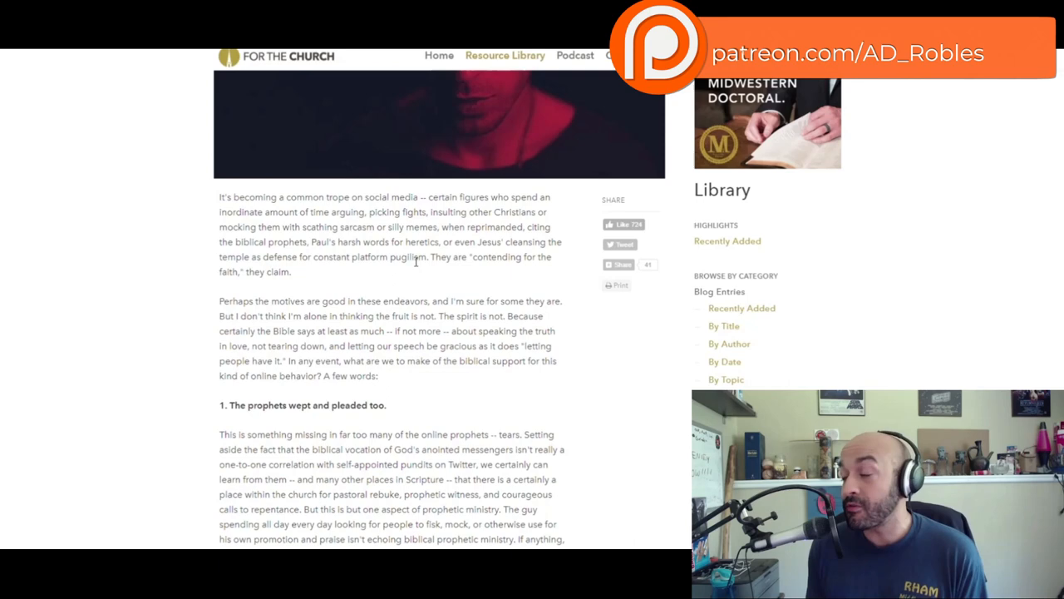
{"action": "scroll", "scroll_direction": "down", "scroll_amount": 3}
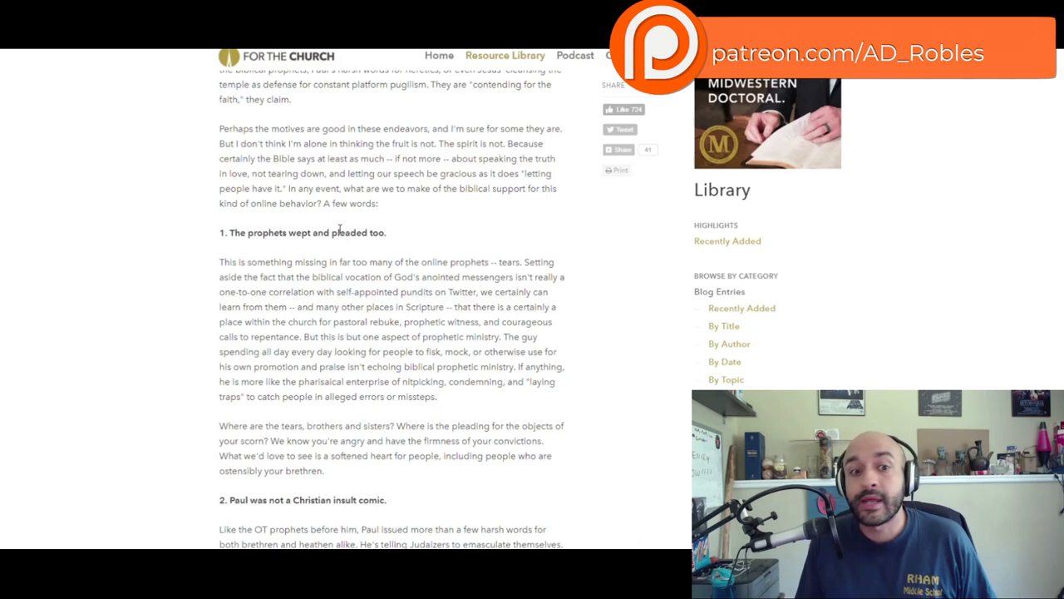
{"action": "scroll", "scroll_direction": "down", "scroll_amount": 3}
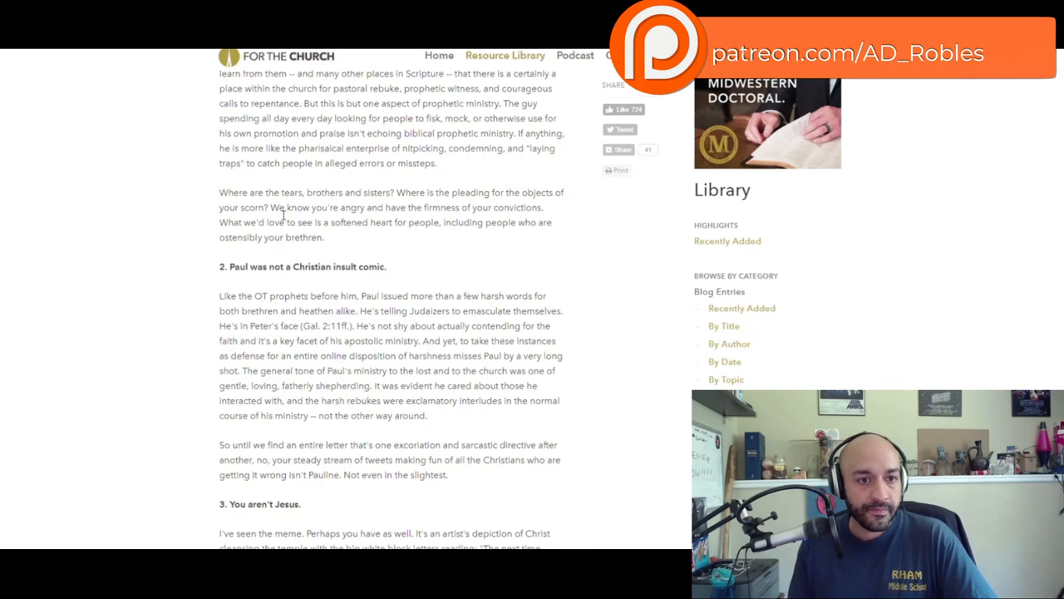
{"action": "scroll", "scroll_direction": "down", "scroll_amount": 3}
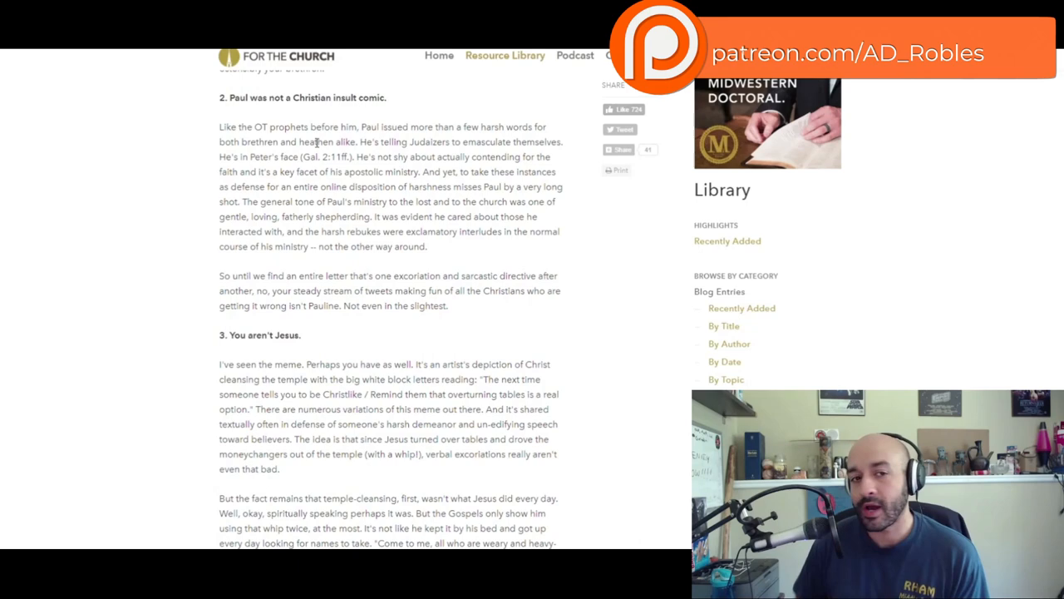
{"action": "scroll", "scroll_direction": "up", "scroll_amount": 3}
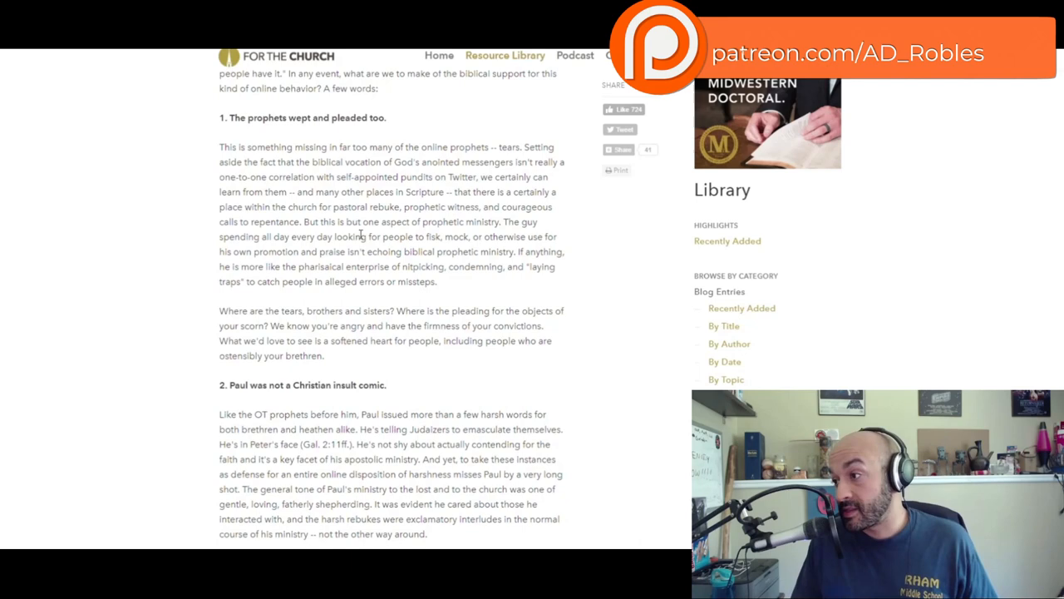
{"action": "scroll", "scroll_direction": "down", "scroll_amount": 3}
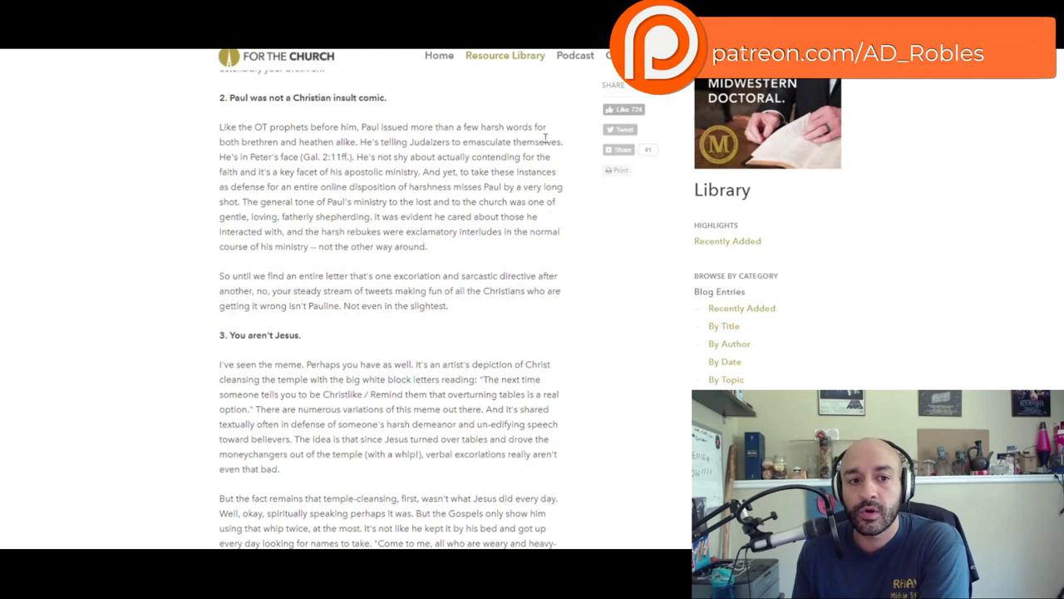
{"action": "mouse_move", "coordinate": [360, 139]}
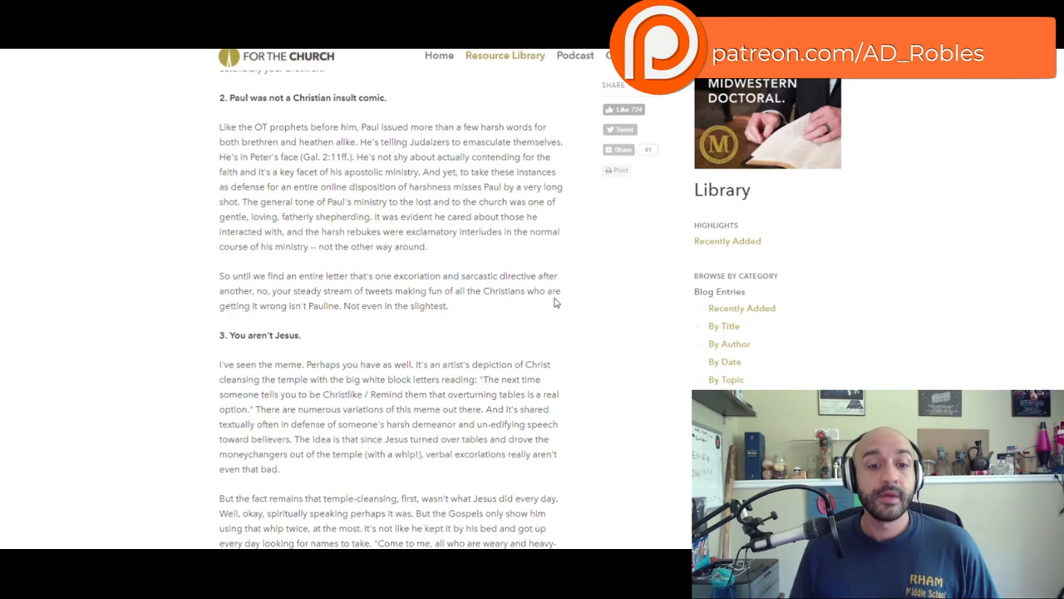
{"action": "mouse_move", "coordinate": [465, 294]}
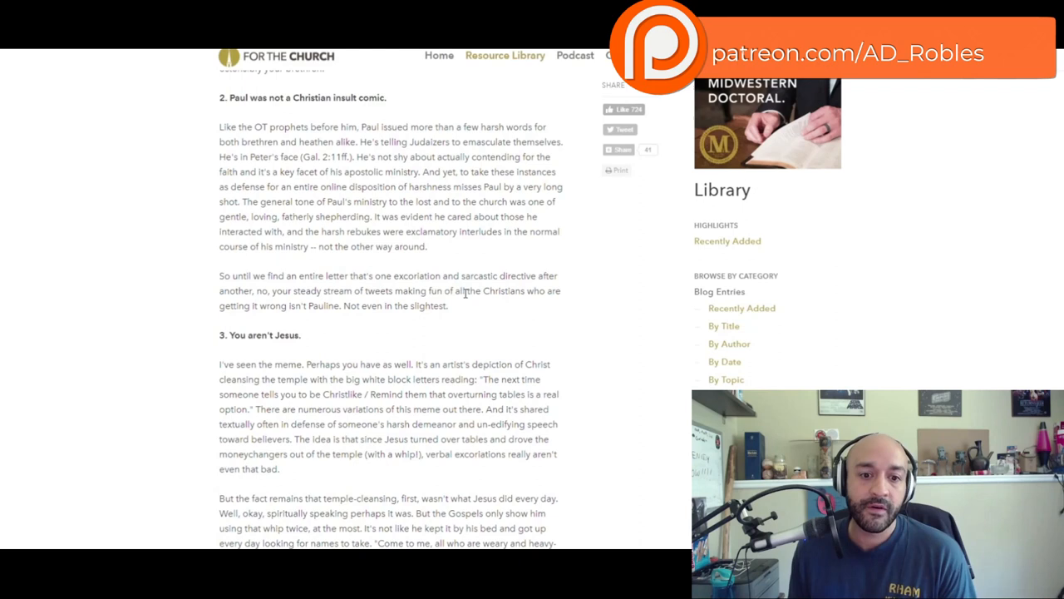
{"action": "mouse_move", "coordinate": [464, 318]}
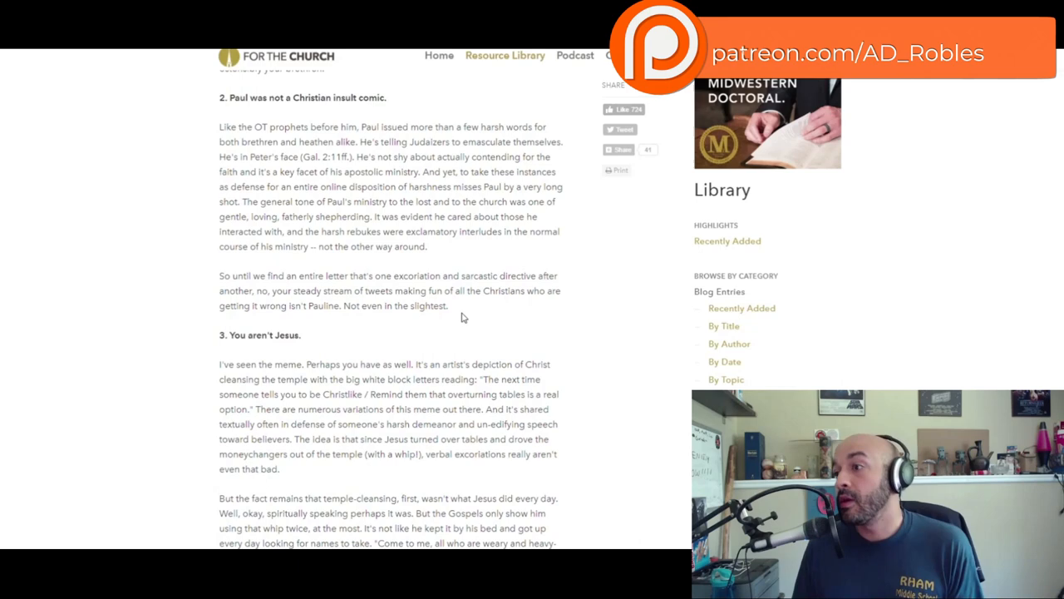
{"action": "scroll", "scroll_direction": "down", "scroll_amount": 3}
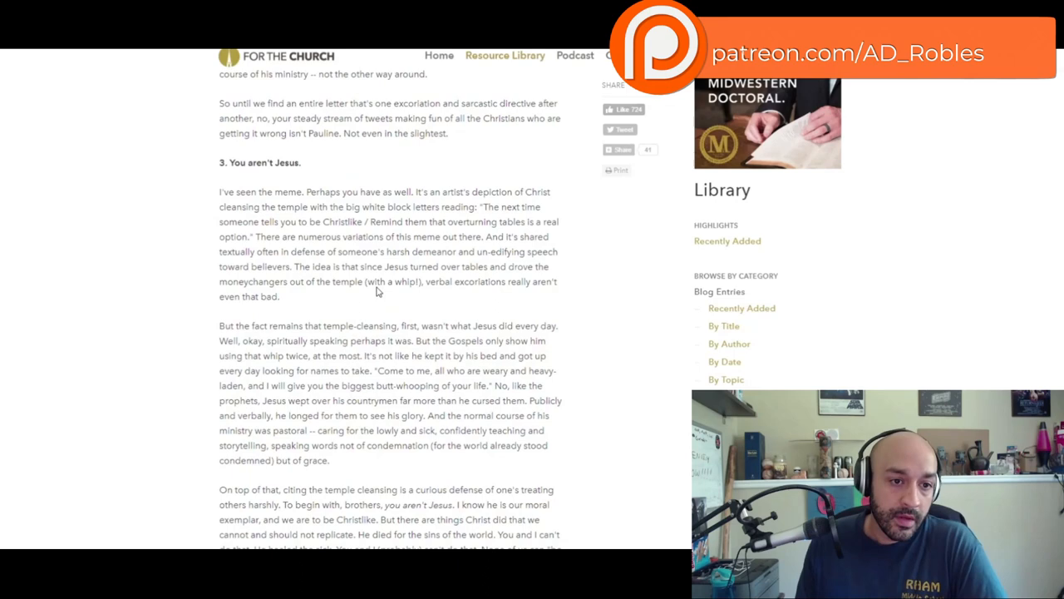
{"action": "scroll", "scroll_direction": "up", "scroll_amount": 3}
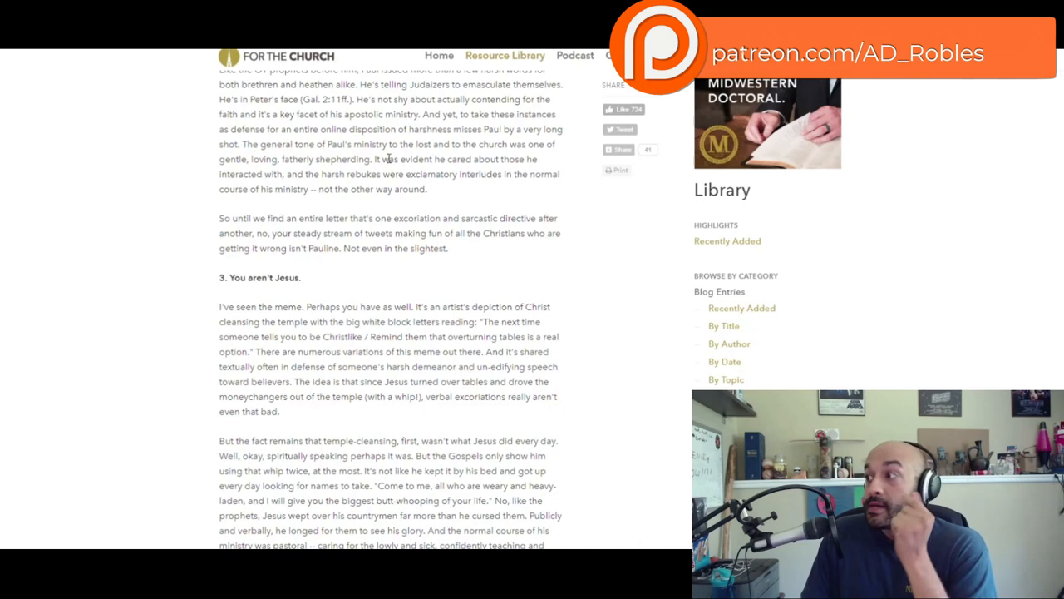
{"action": "scroll", "scroll_direction": "down", "scroll_amount": 3}
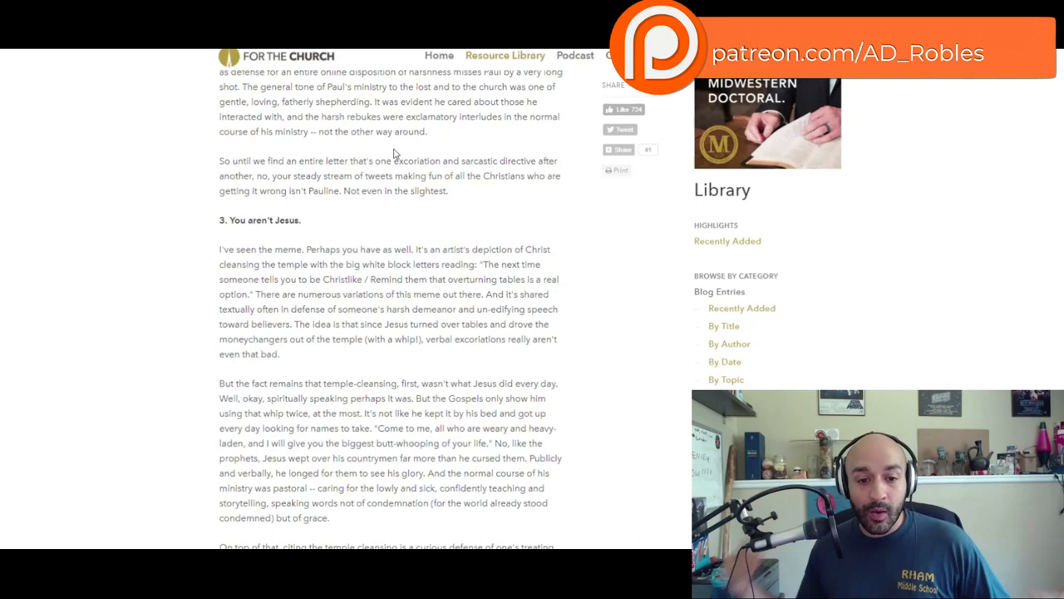
{"action": "scroll", "scroll_direction": "down", "scroll_amount": 3}
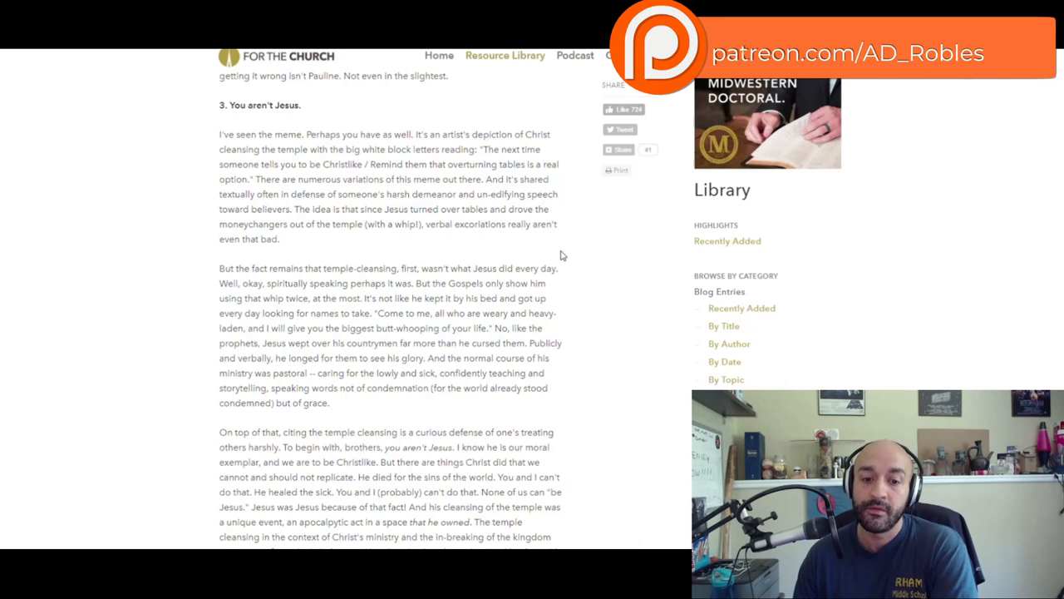
{"action": "scroll", "scroll_direction": "down", "scroll_amount": 3}
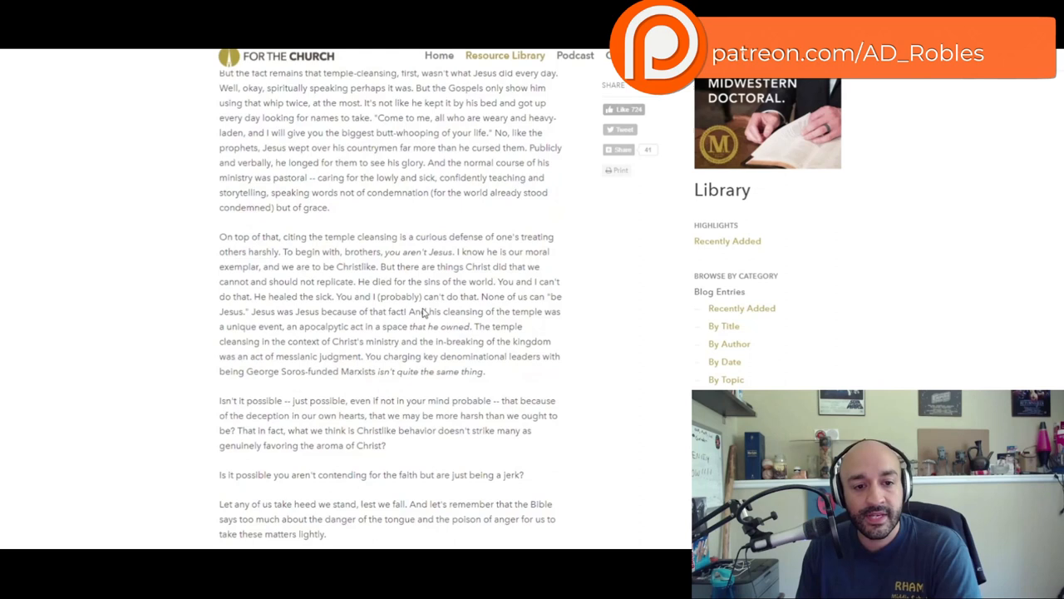
{"action": "scroll", "scroll_direction": "down", "scroll_amount": 3}
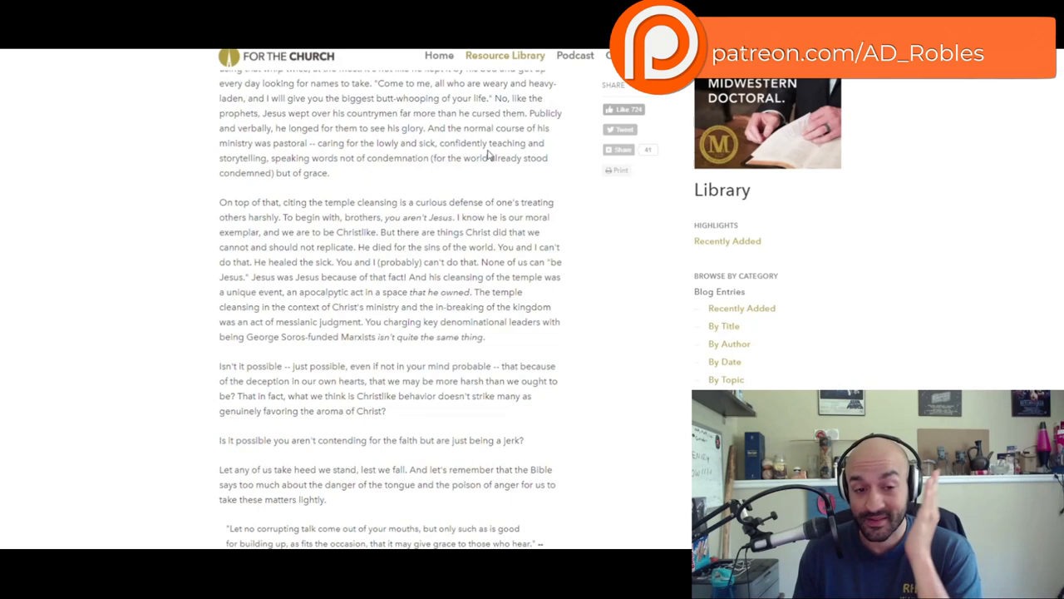
{"action": "mouse_move", "coordinate": [411, 259]}
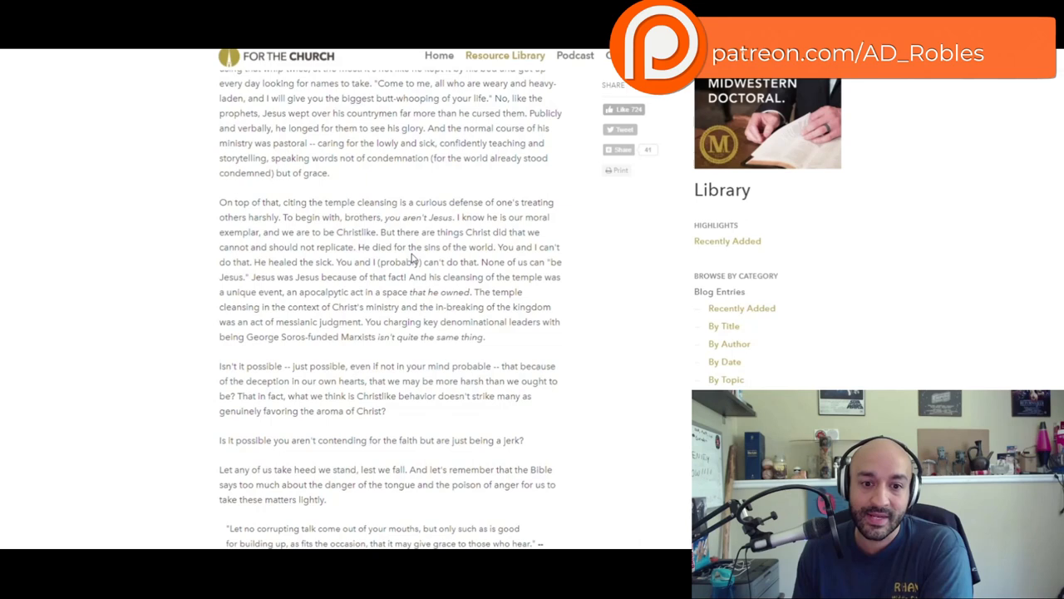
{"action": "mouse_move", "coordinate": [457, 227]}
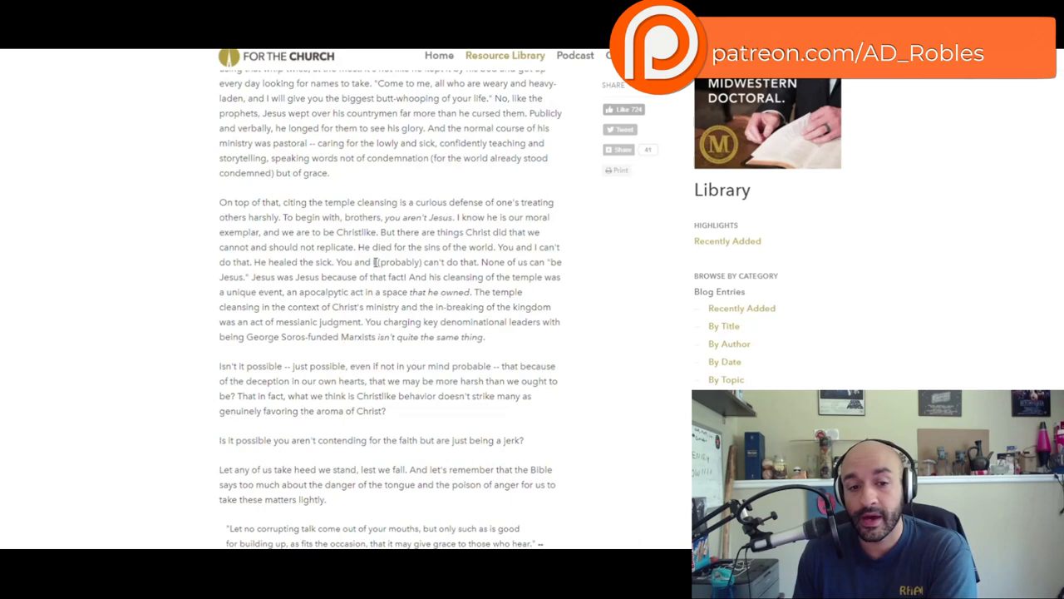
{"action": "mouse_move", "coordinate": [619, 314]}
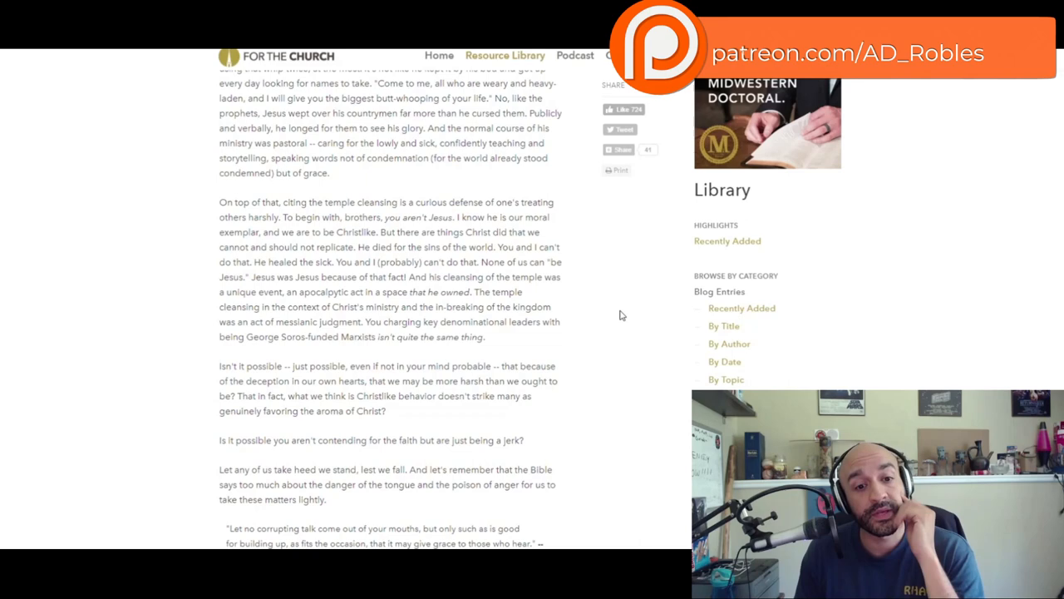
{"action": "mouse_move", "coordinate": [573, 292]}
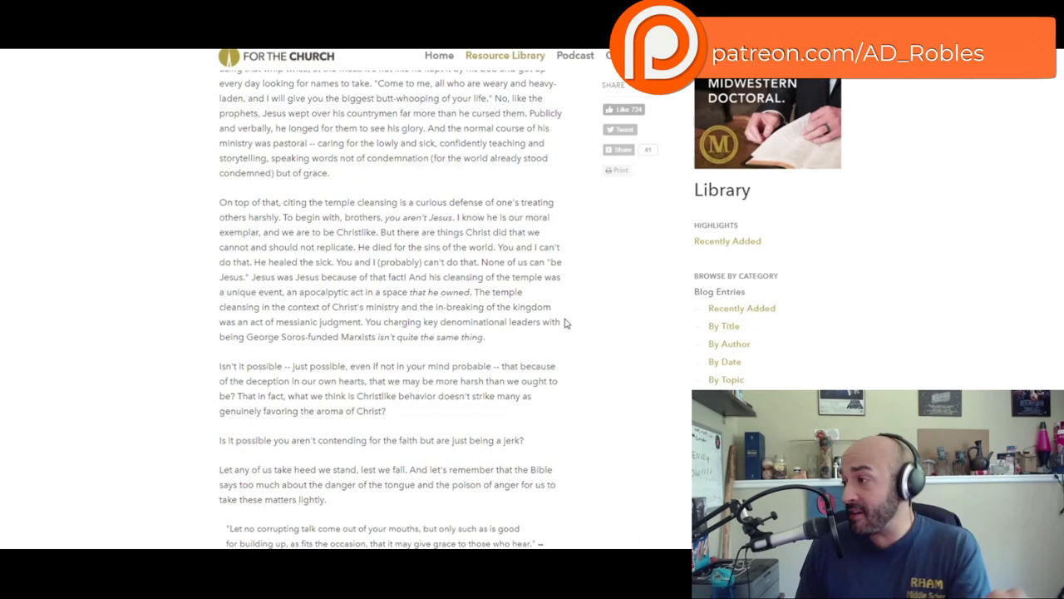
{"action": "mouse_move", "coordinate": [605, 276]}
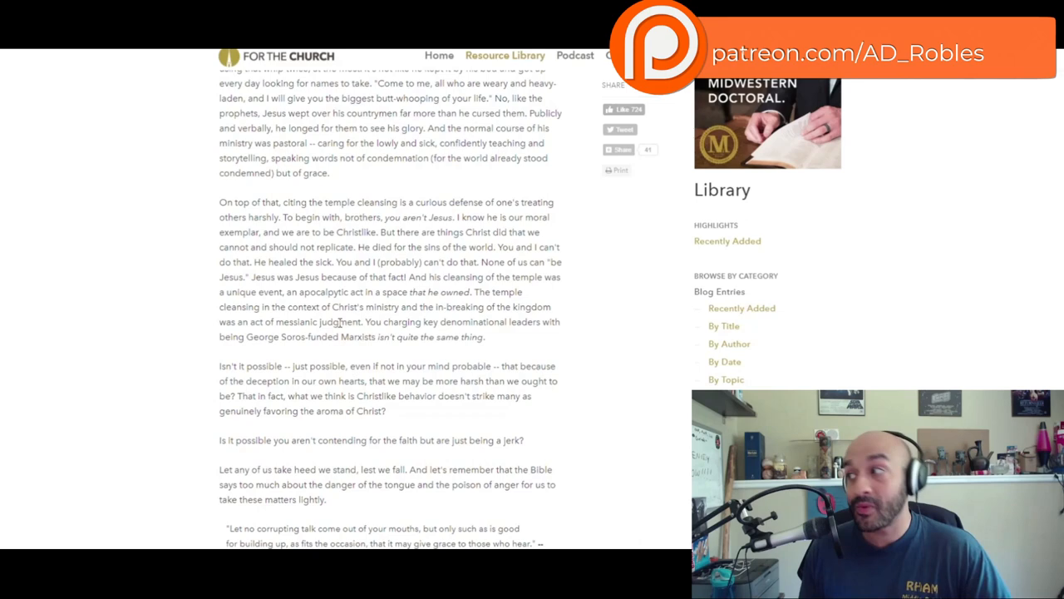
{"action": "scroll", "scroll_direction": "down", "scroll_amount": 3}
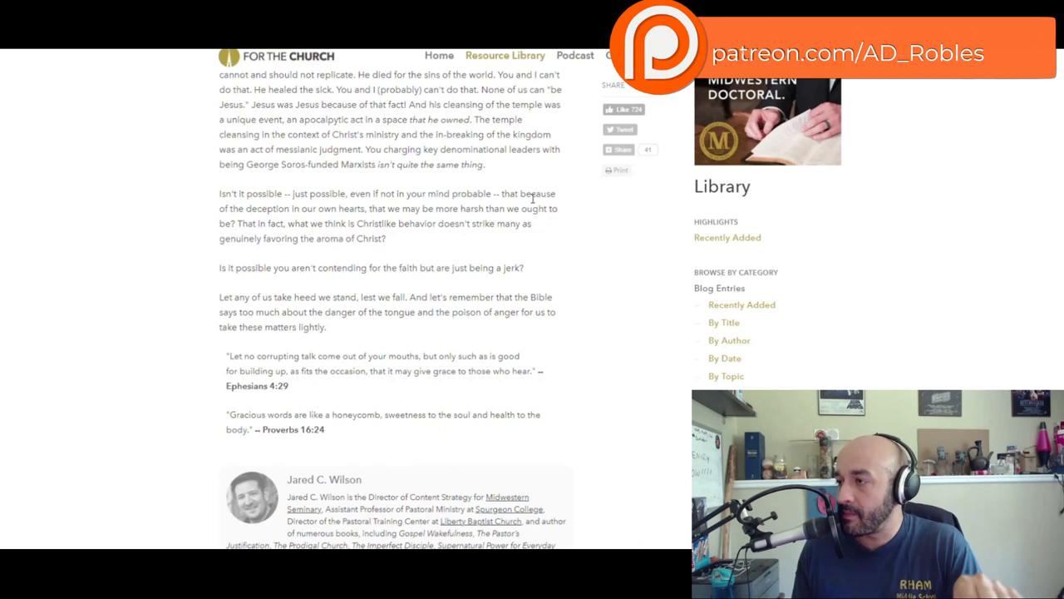
{"action": "mouse_move", "coordinate": [618, 228]}
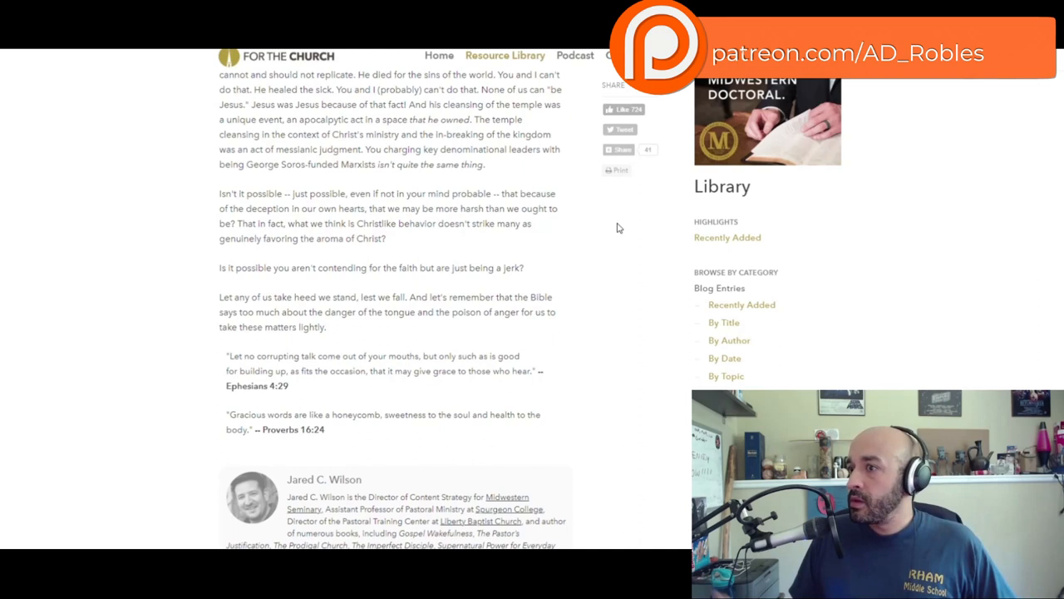
{"action": "mouse_move", "coordinate": [445, 242]}
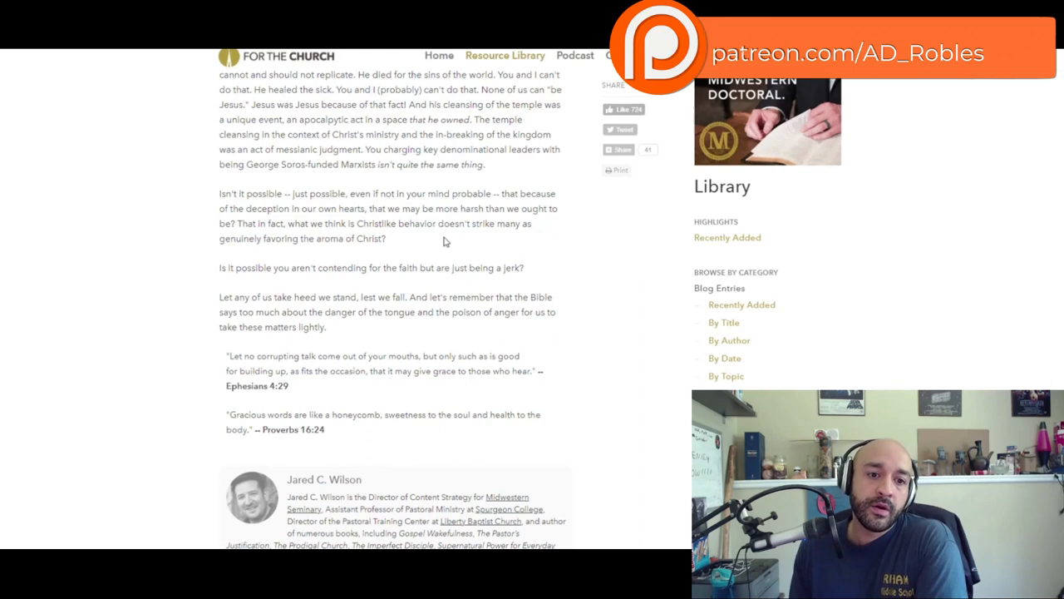
{"action": "mouse_move", "coordinate": [393, 347]}
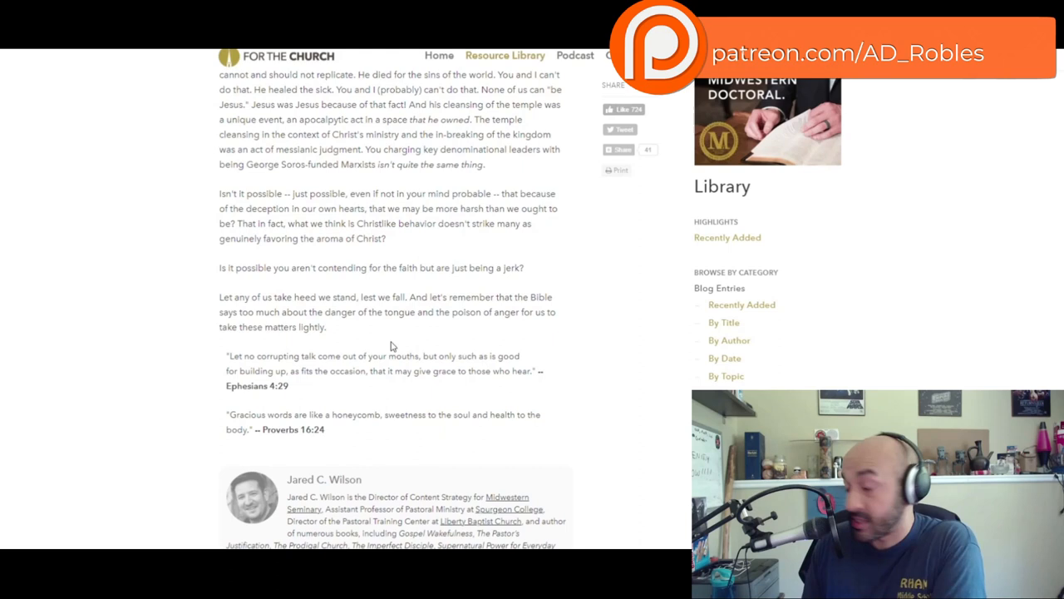
{"action": "mouse_move", "coordinate": [432, 337]}
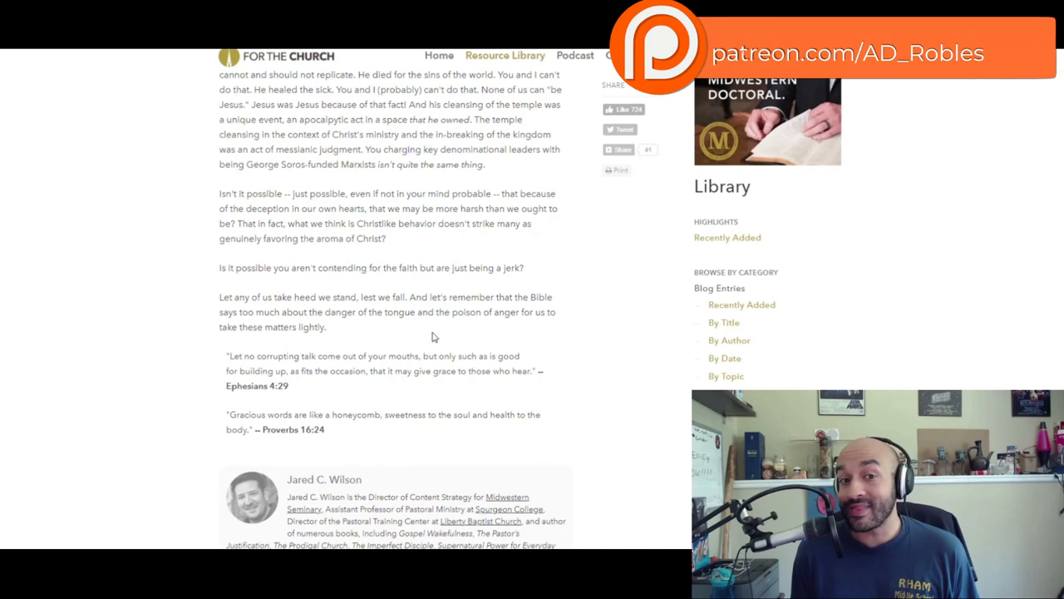
{"action": "mouse_move", "coordinate": [390, 302]}
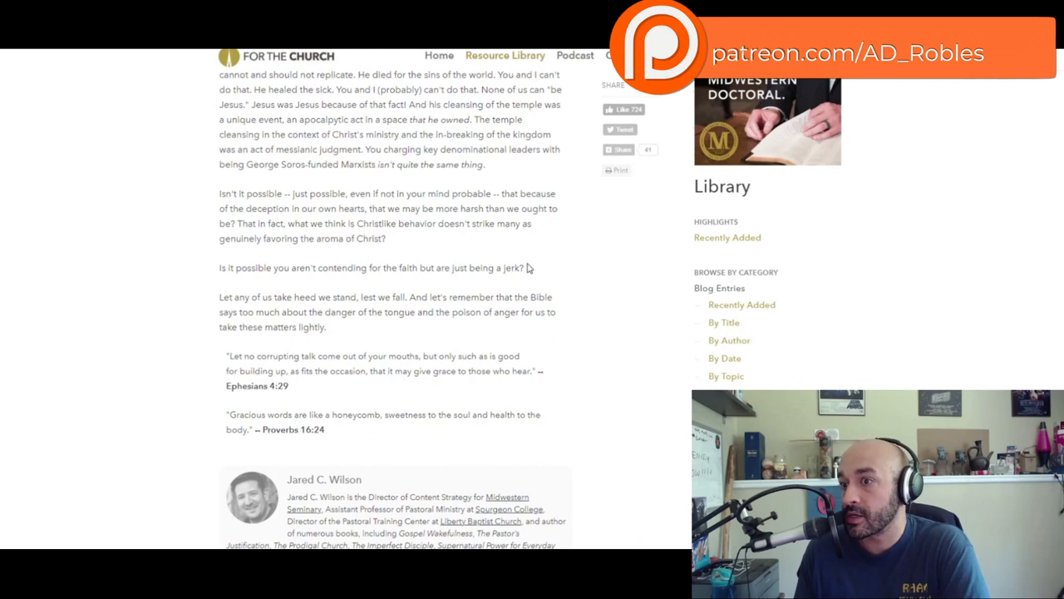
{"action": "mouse_move", "coordinate": [476, 186]}
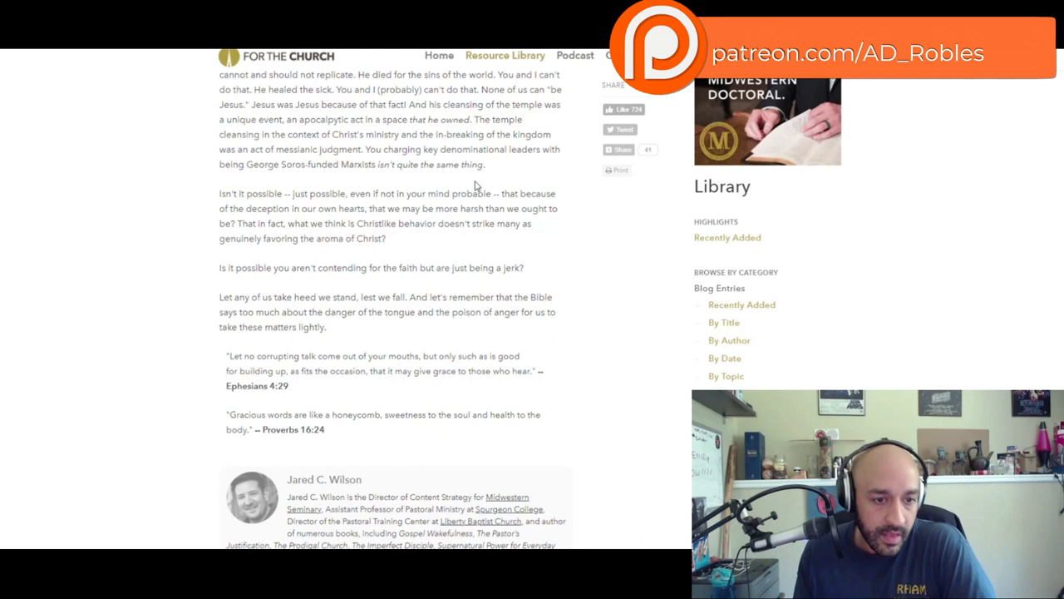
{"action": "mouse_move", "coordinate": [545, 291]}
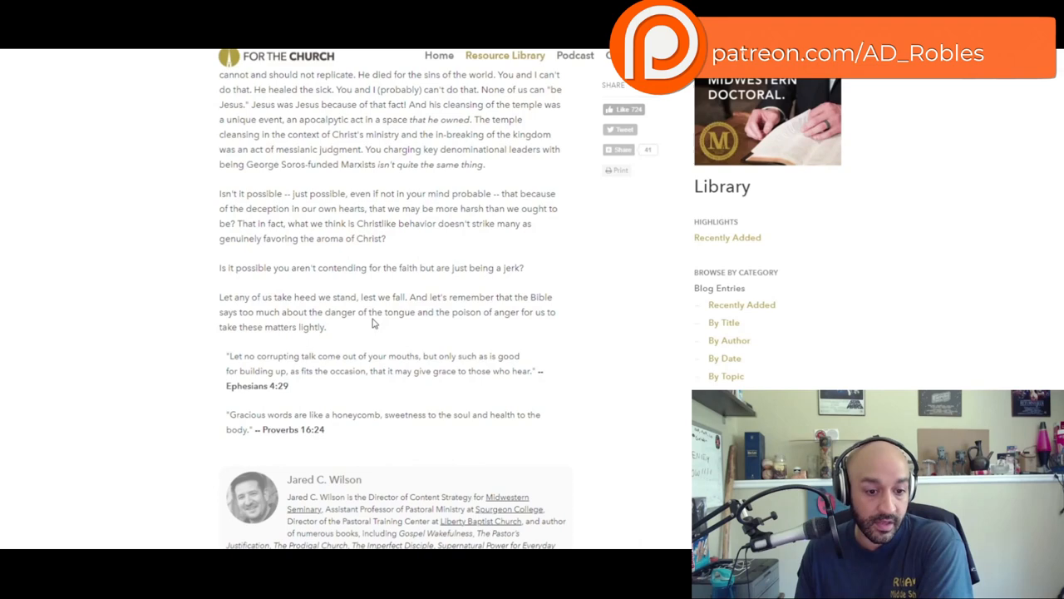
{"action": "scroll", "scroll_direction": "up", "scroll_amount": 3}
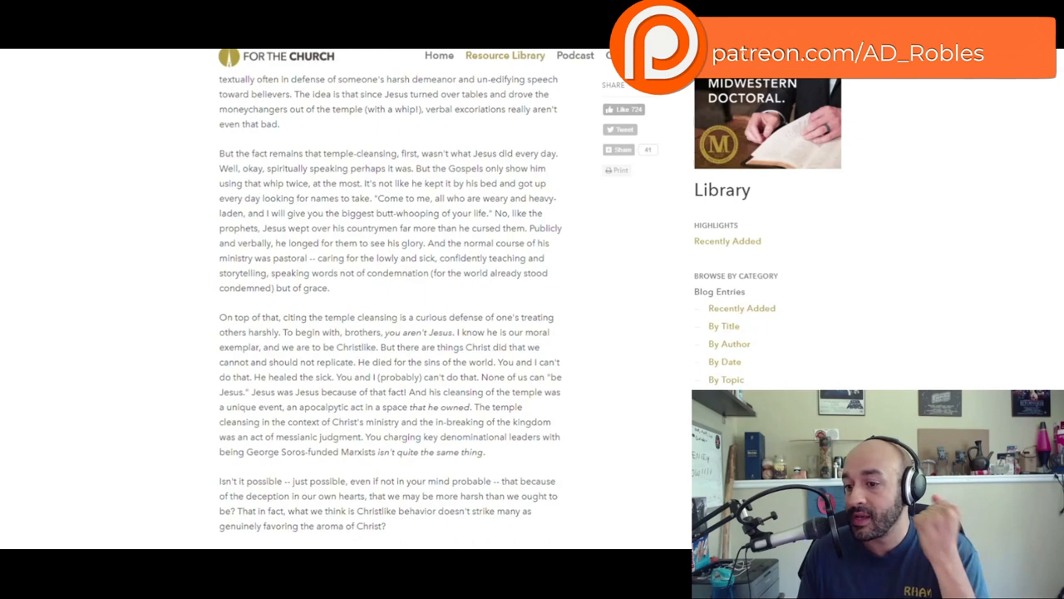
{"action": "mouse_move", "coordinate": [966, 156]}
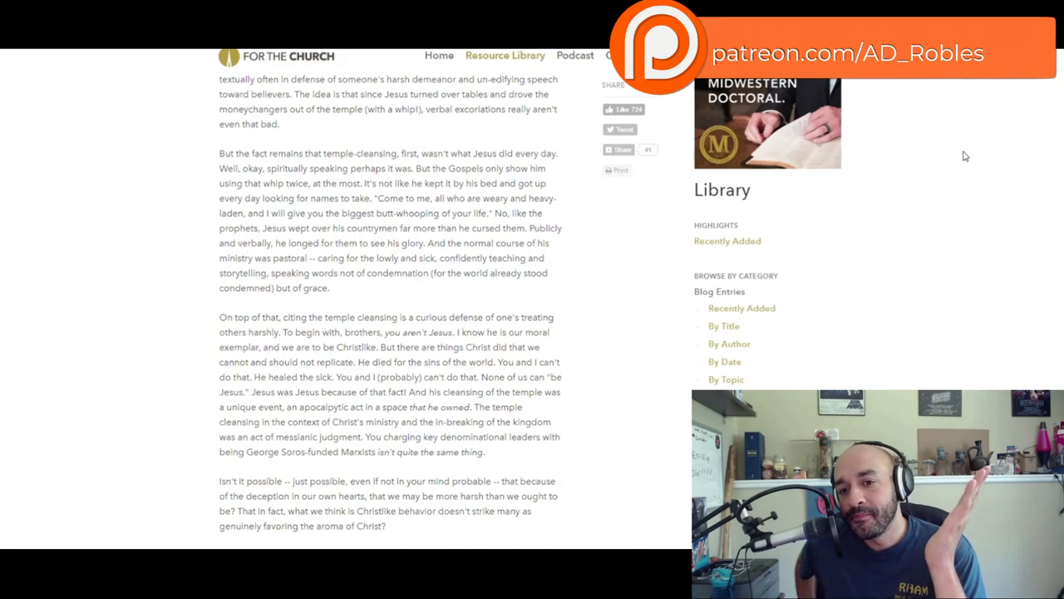
{"action": "scroll", "scroll_direction": "up", "scroll_amount": 3}
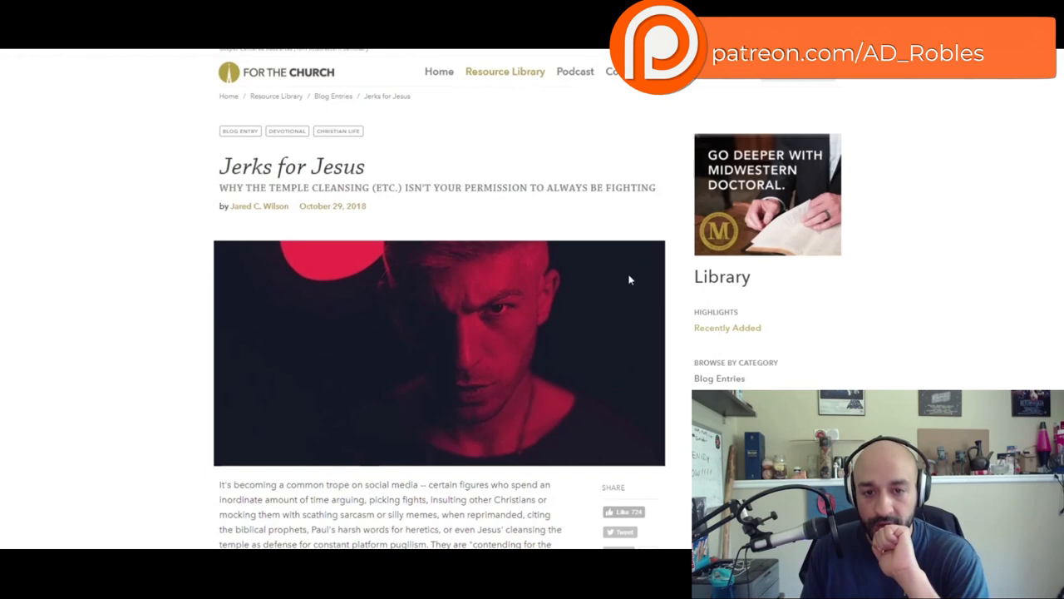
{"action": "scroll", "scroll_direction": "down", "scroll_amount": 3}
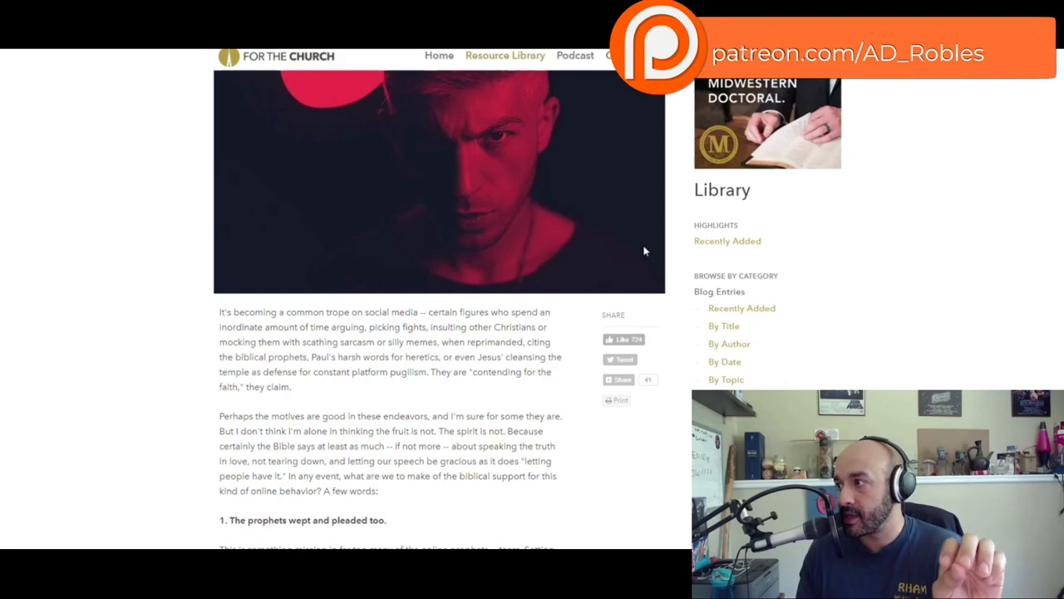
{"action": "scroll", "scroll_direction": "down", "scroll_amount": 3}
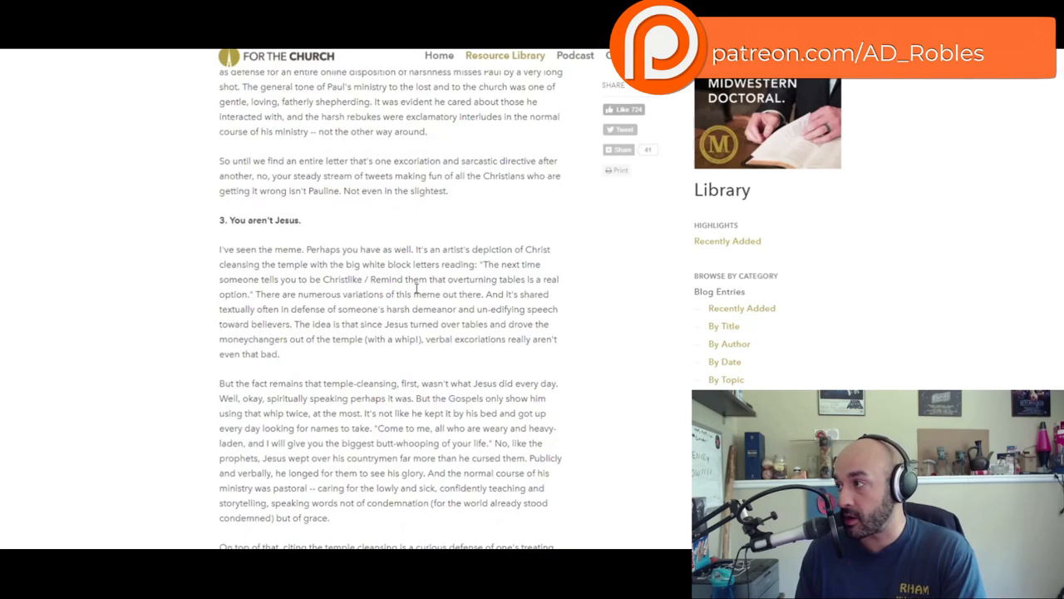